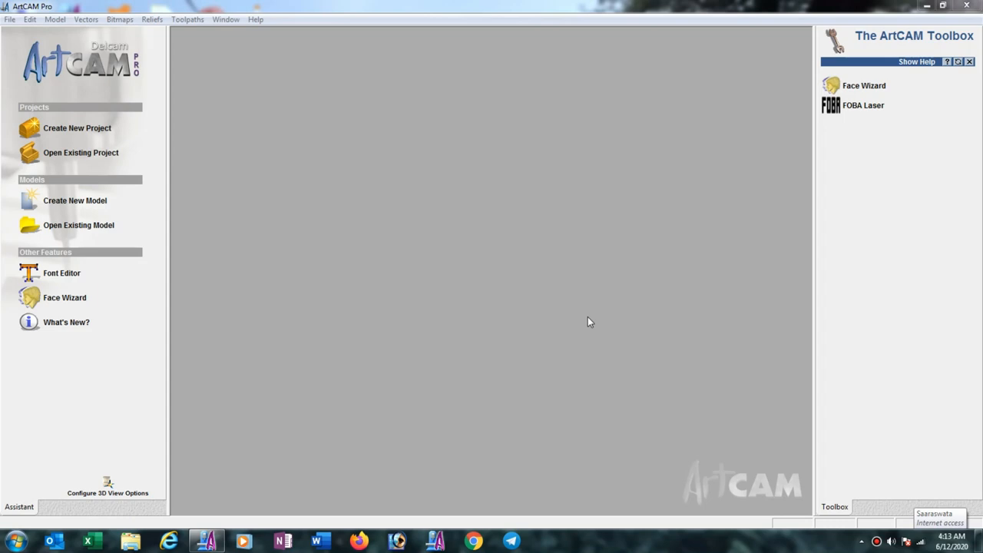
mouse_move(98, 205)
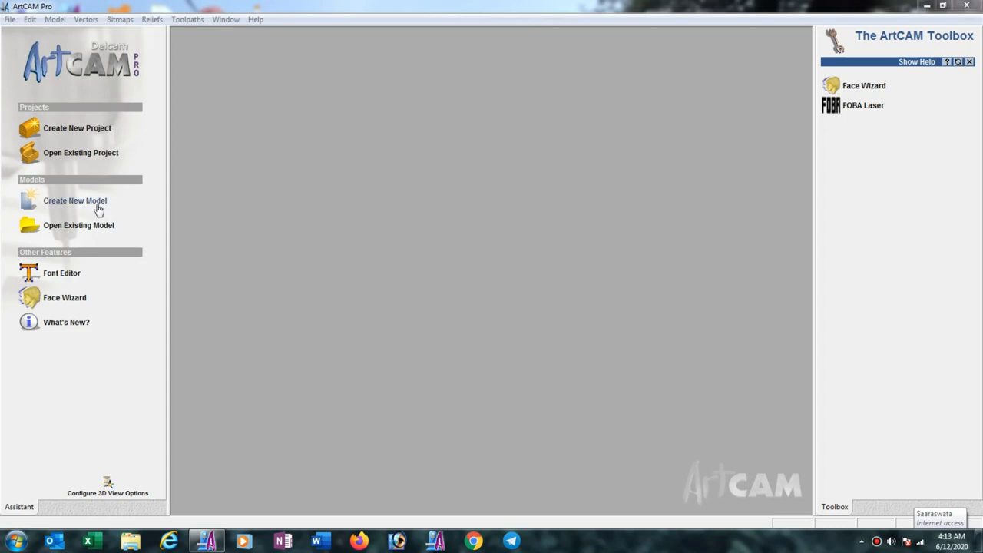
Step: Create a 24-inch (609.6 mm) square model at 1608 × 1608 points resolution
left_click(75, 201)
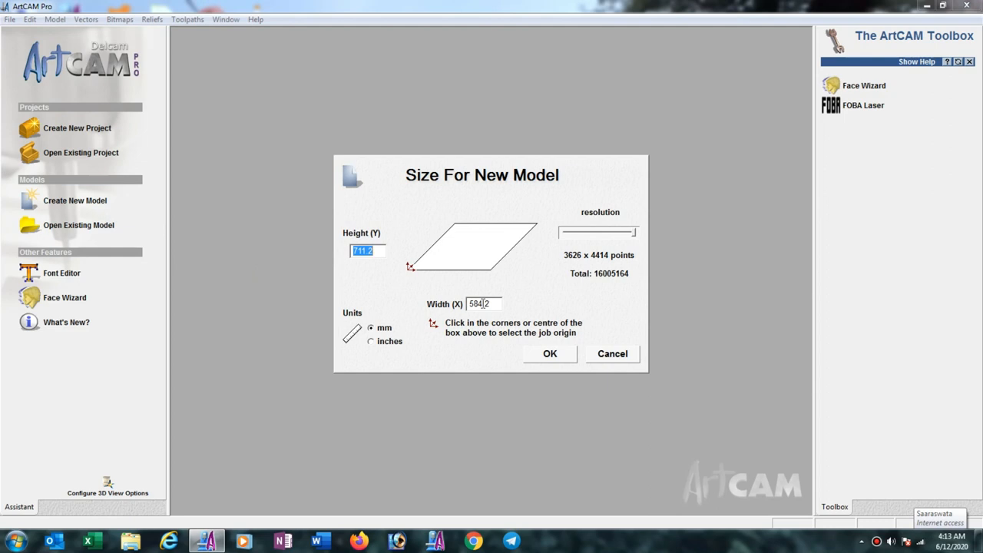
left_click(371, 341)
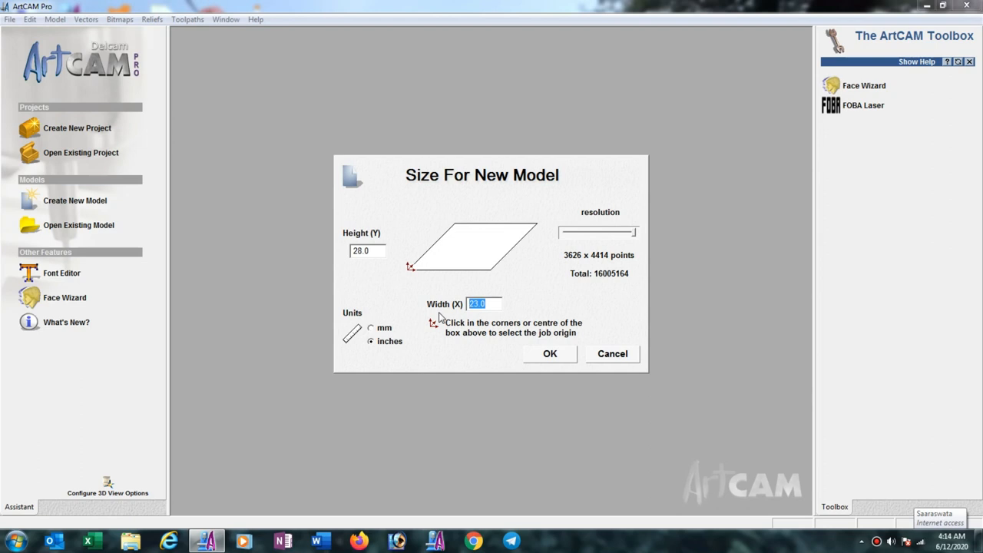
type("24")
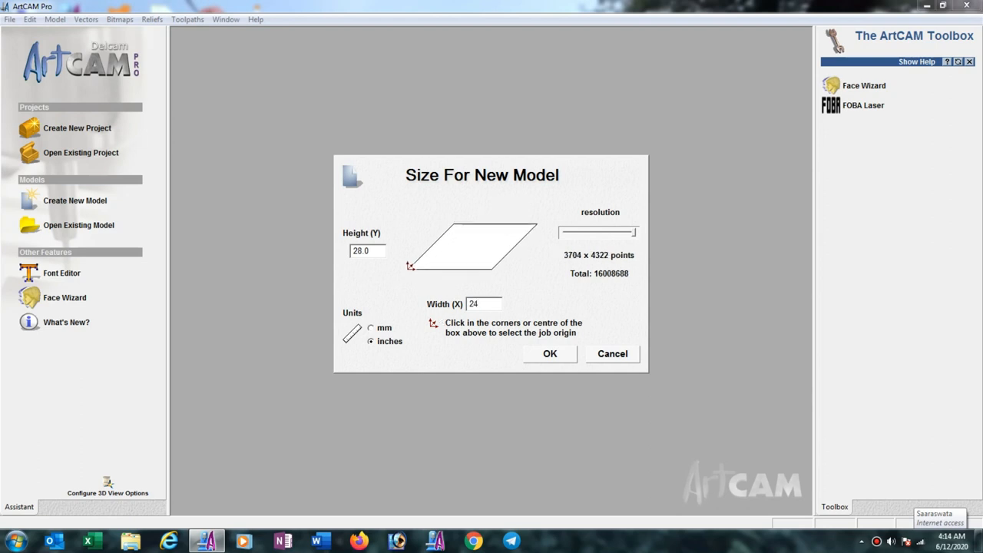
left_click(482, 303)
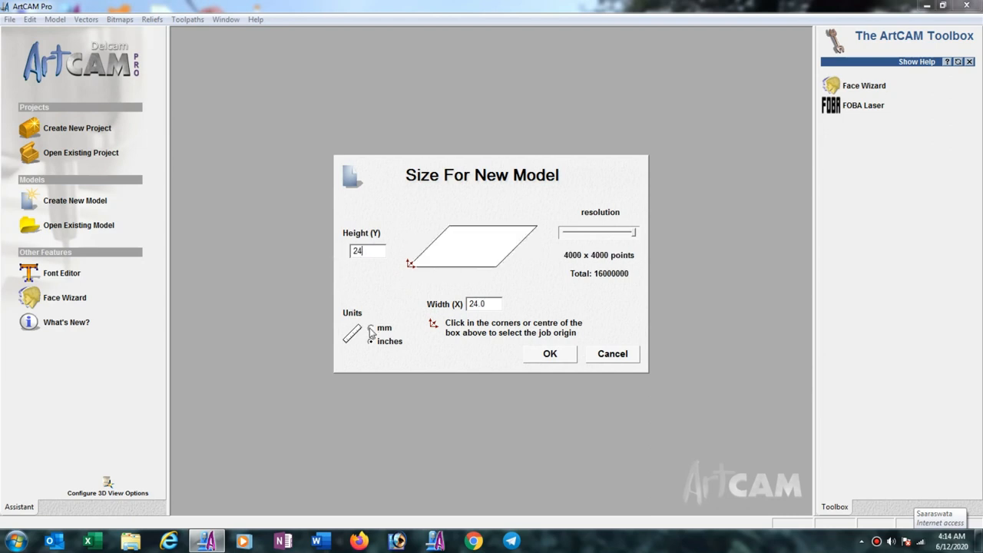
mouse_move(371, 334)
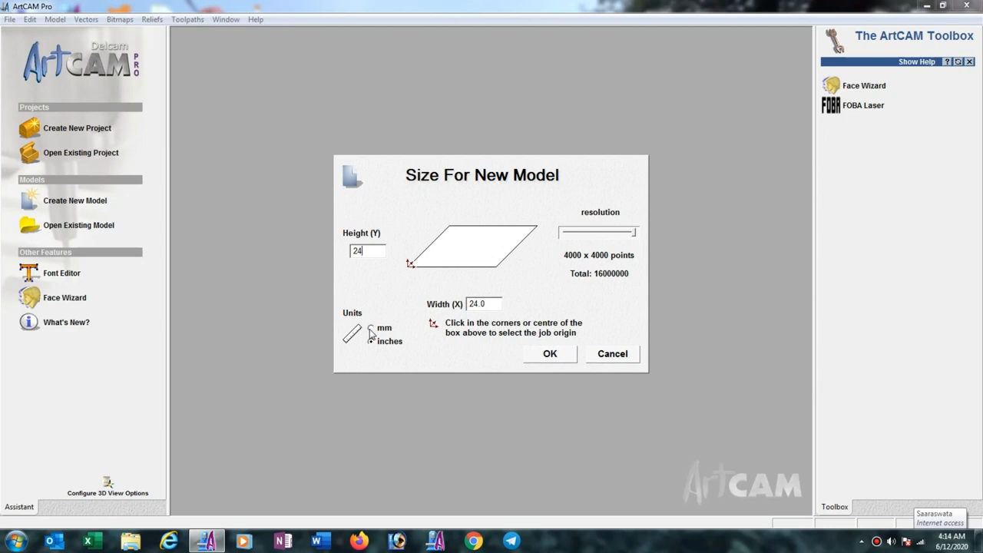
left_click(371, 328)
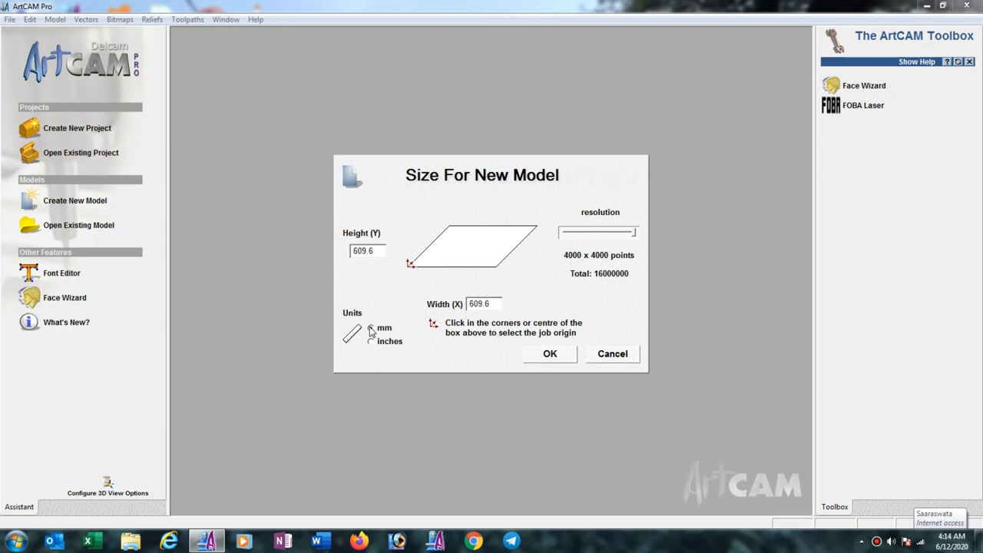
left_click(371, 328)
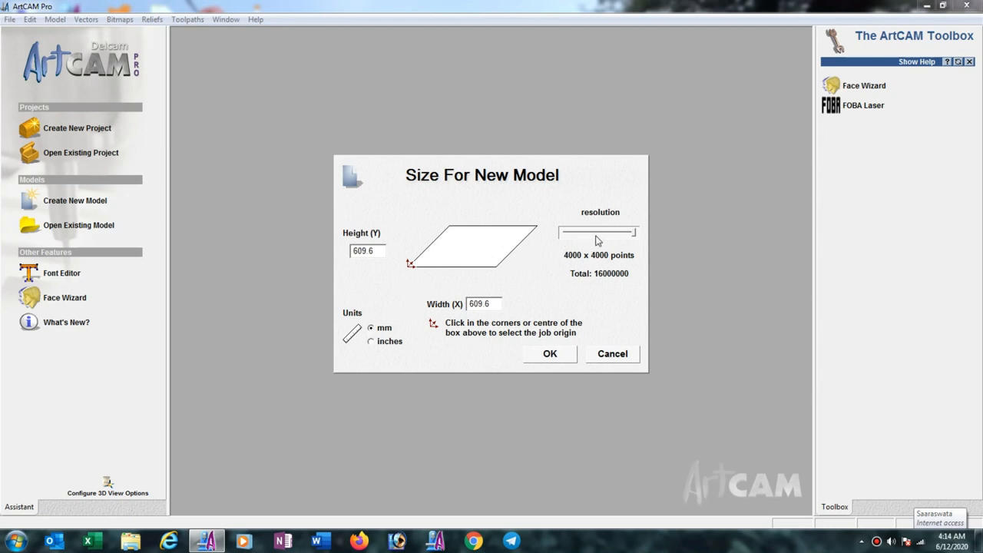
left_click_drag(630, 232, 598, 232)
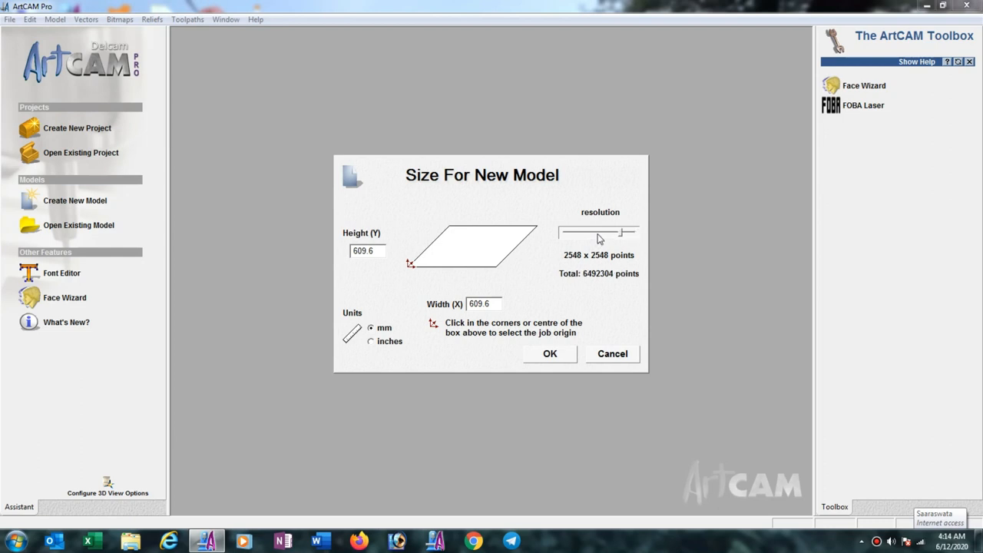
left_click_drag(618, 230, 595, 231)
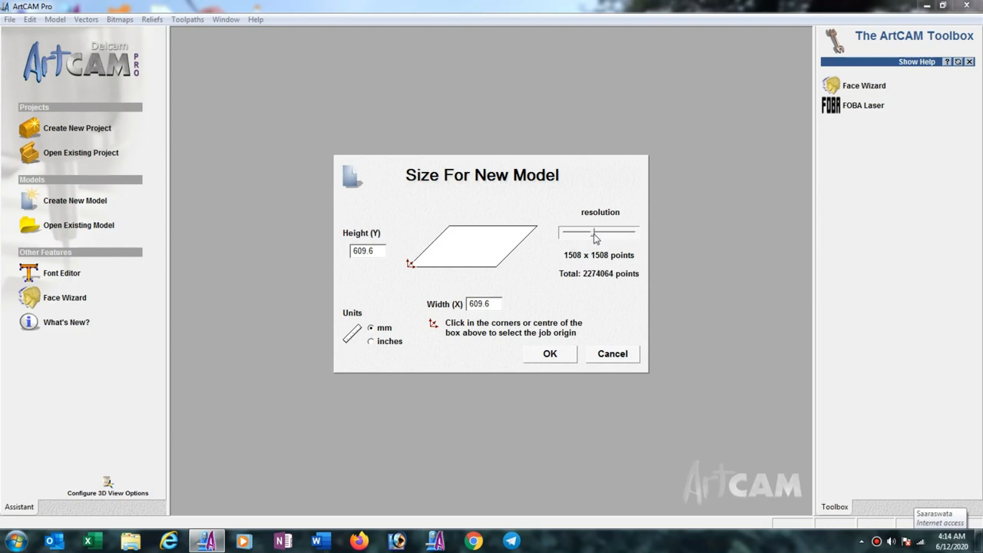
left_click_drag(594, 232, 598, 232)
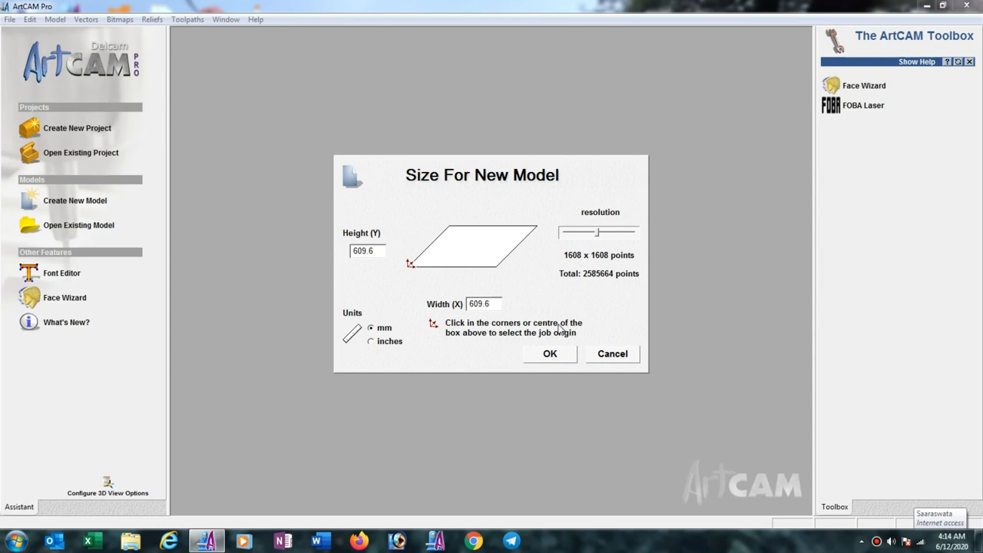
left_click(549, 353)
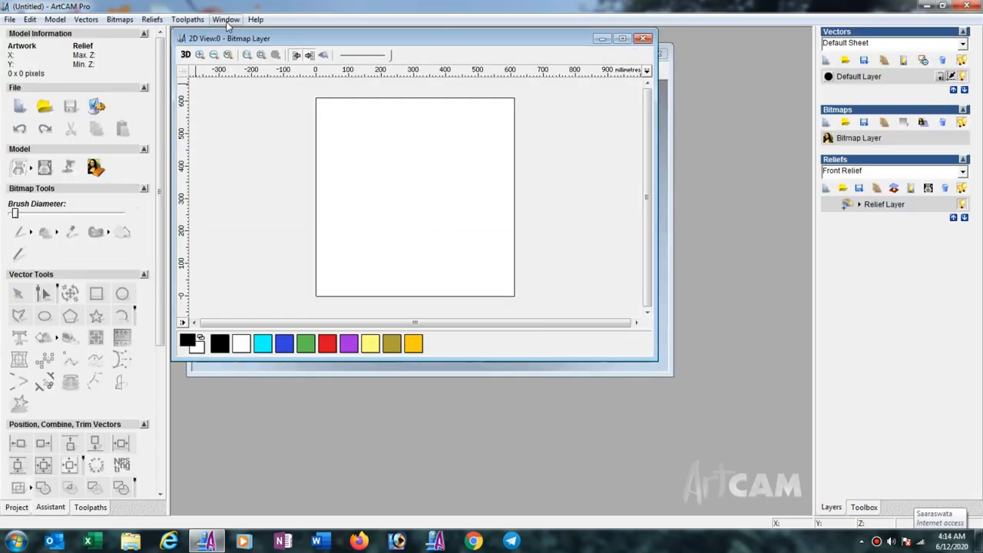
Step: Tile the windows vertically so the 2D and 3D views sit side by side
left_click(225, 19)
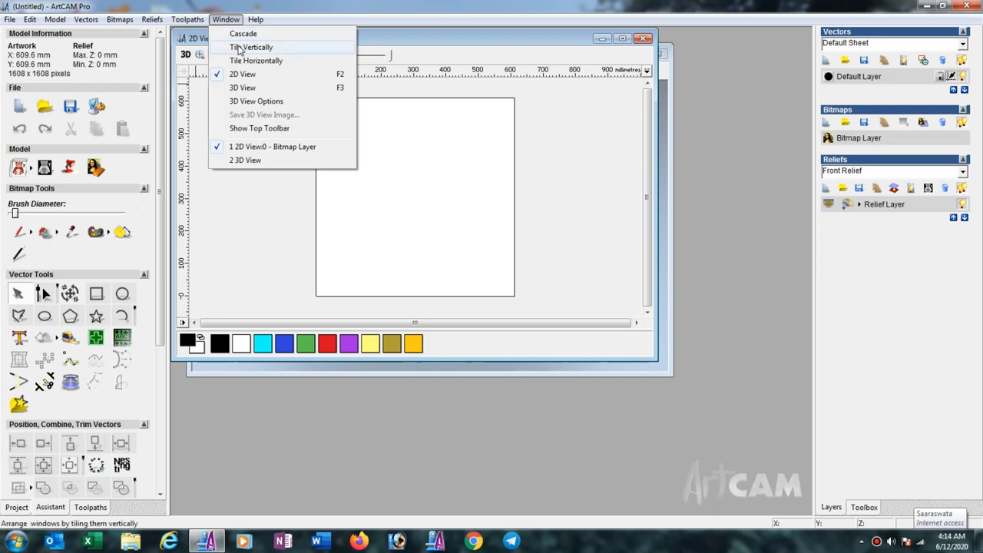
left_click(251, 47)
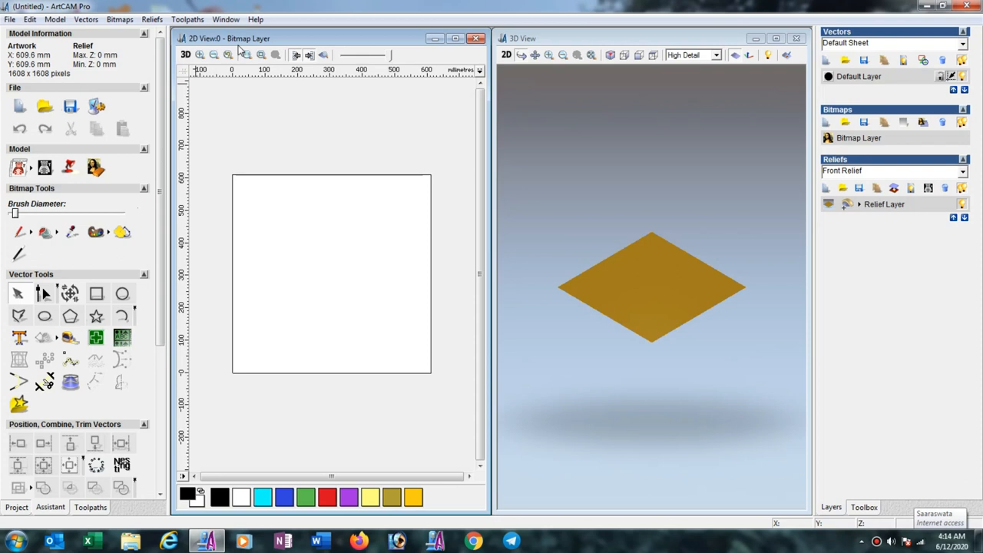
mouse_move(308, 167)
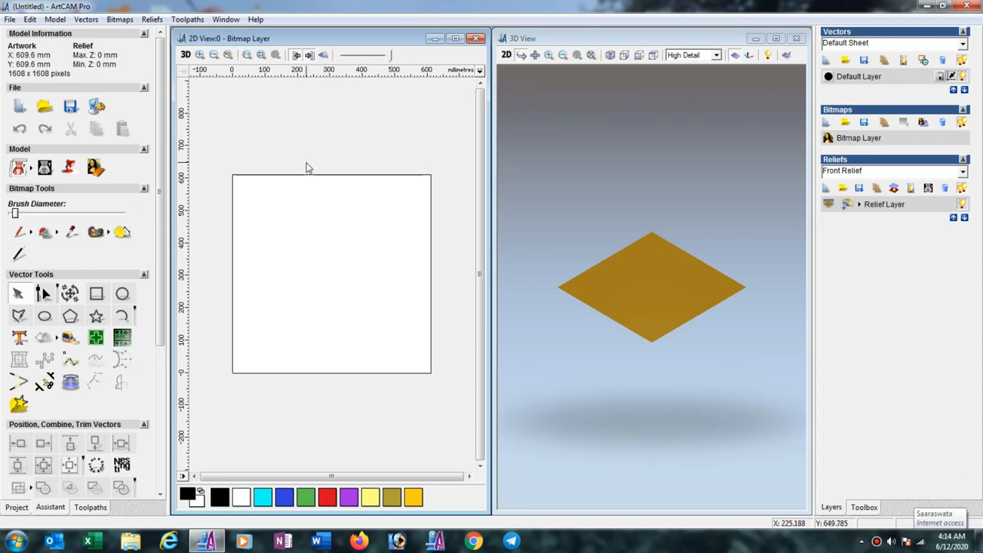
mouse_move(307, 167)
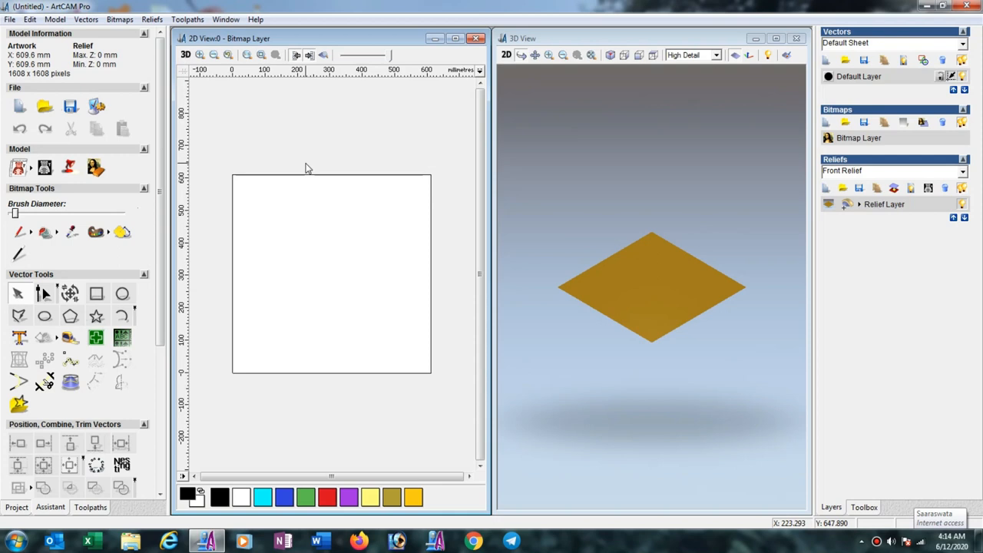
mouse_move(25, 319)
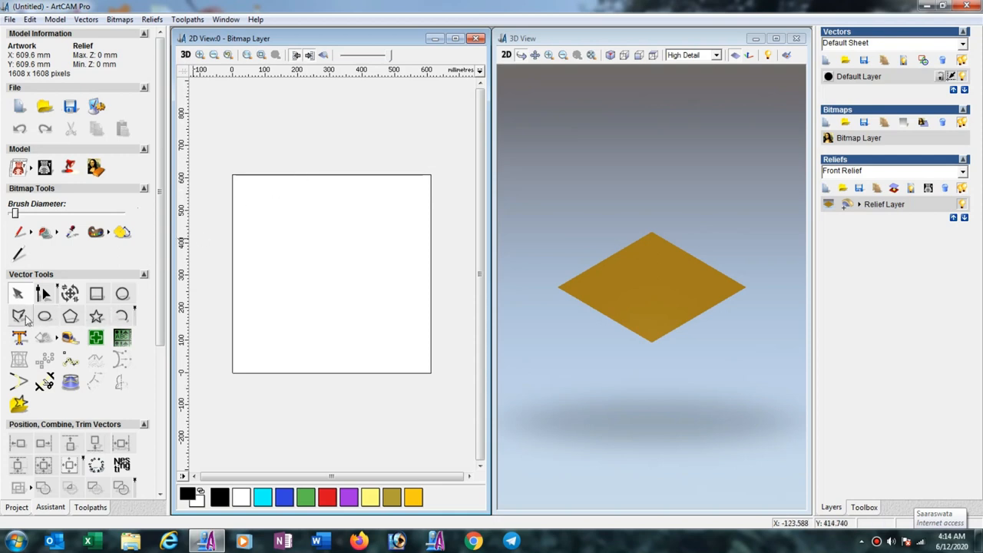
Step: Trace the face profile and back of the head as a closed polyline
left_click(20, 316)
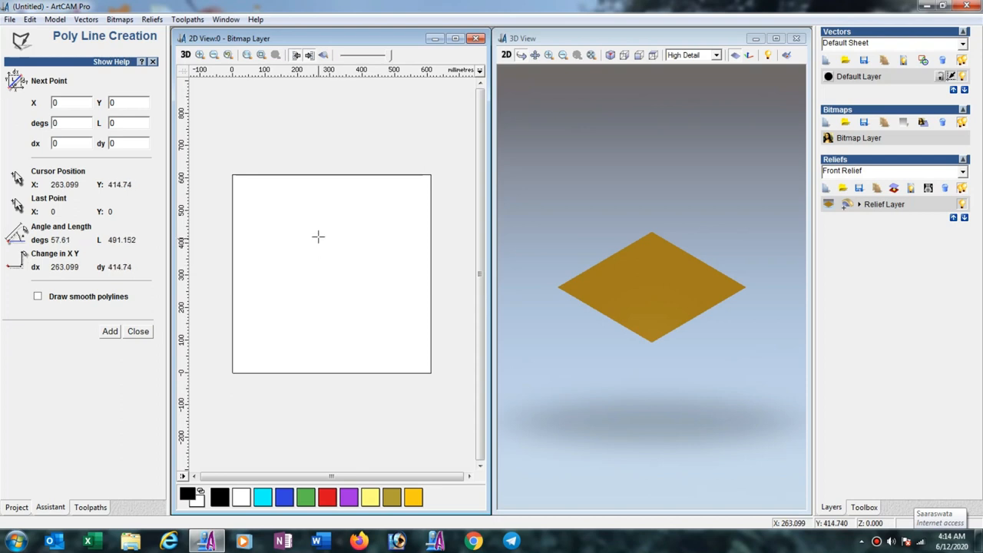
mouse_move(308, 216)
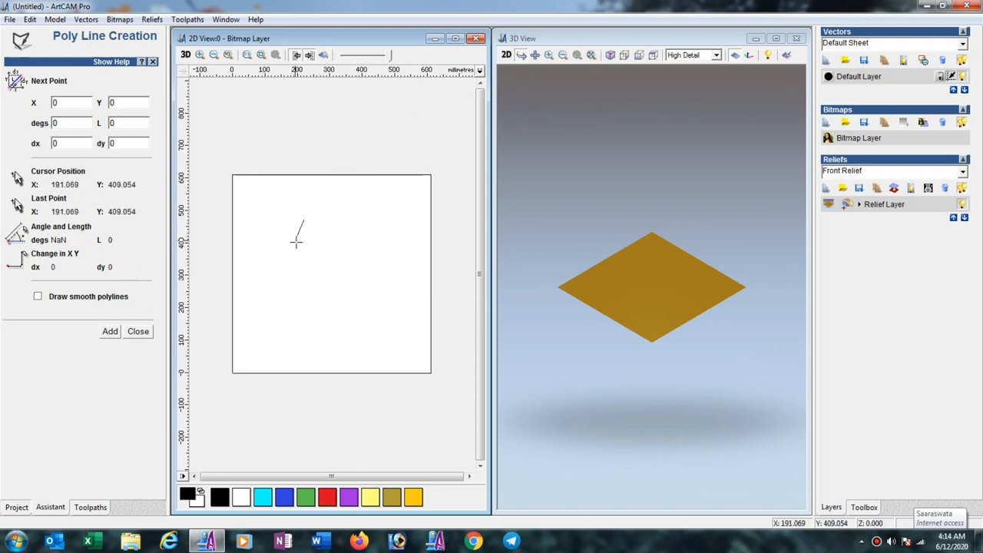
left_click(294, 270)
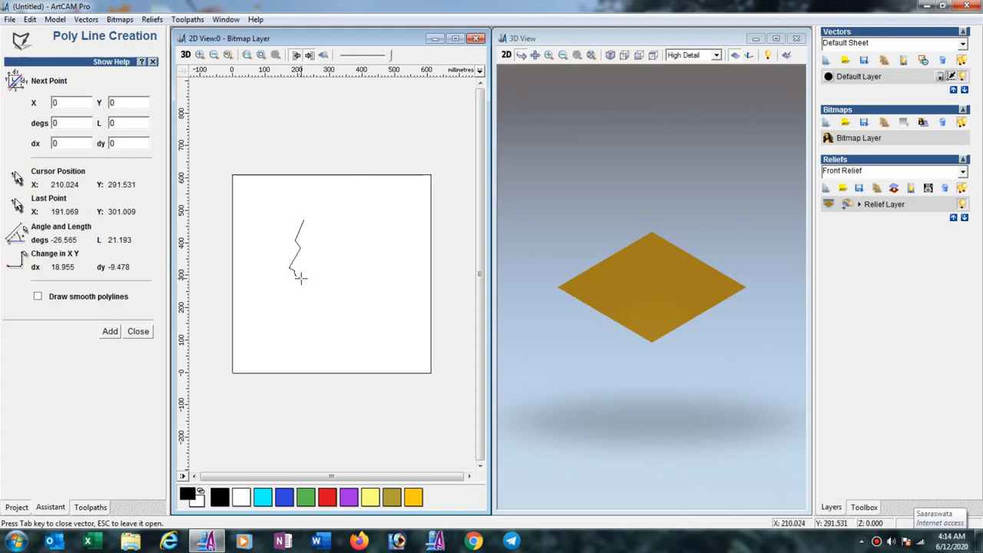
mouse_move(300, 290)
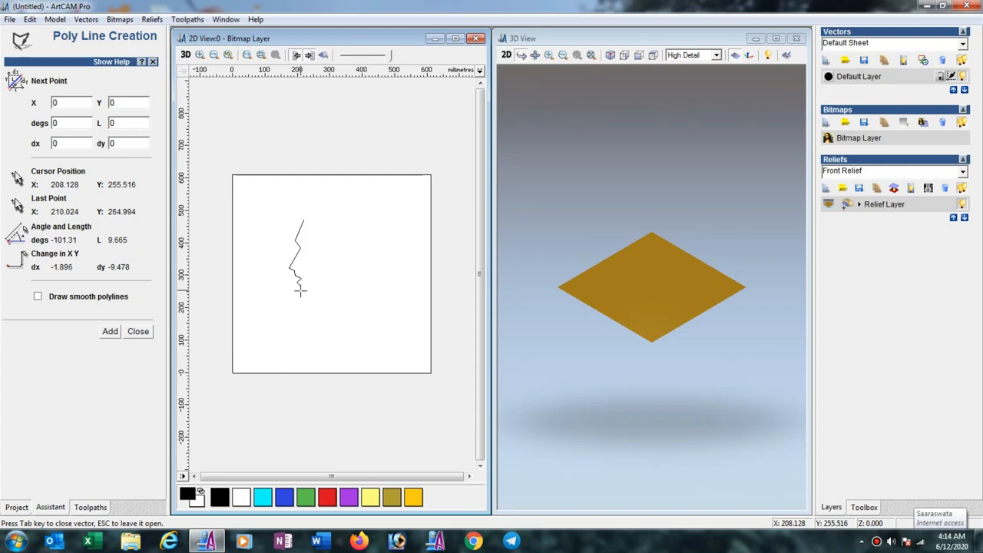
mouse_move(330, 297)
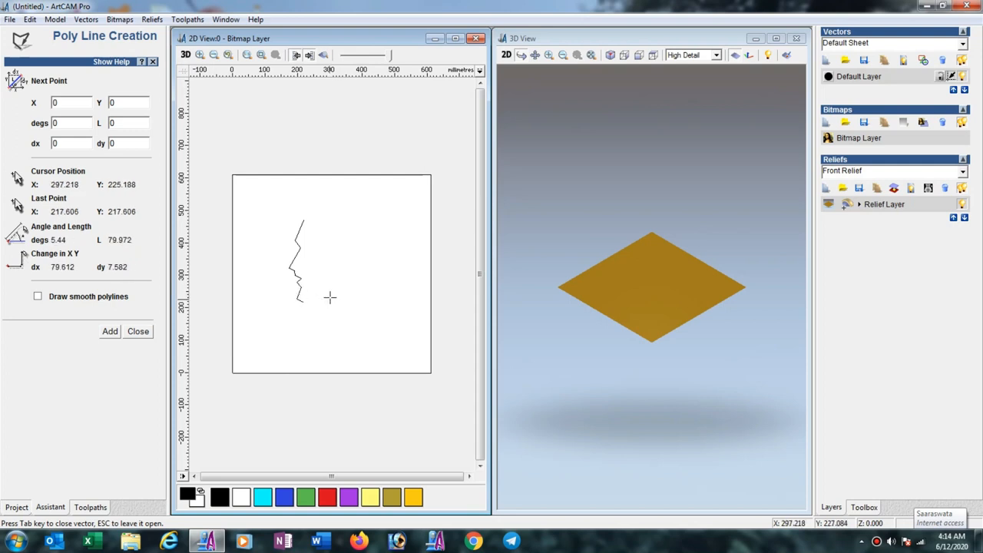
left_click(304, 303)
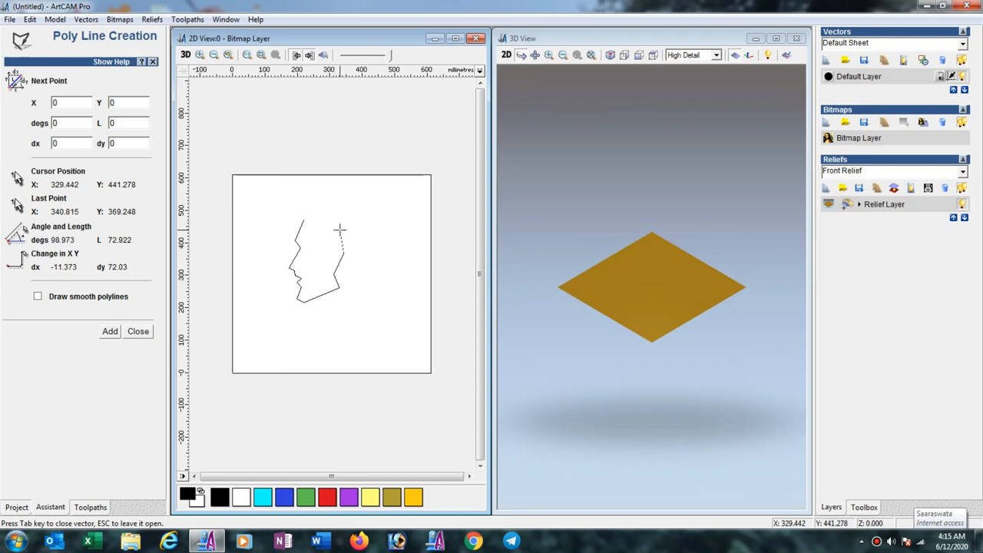
left_click(137, 331)
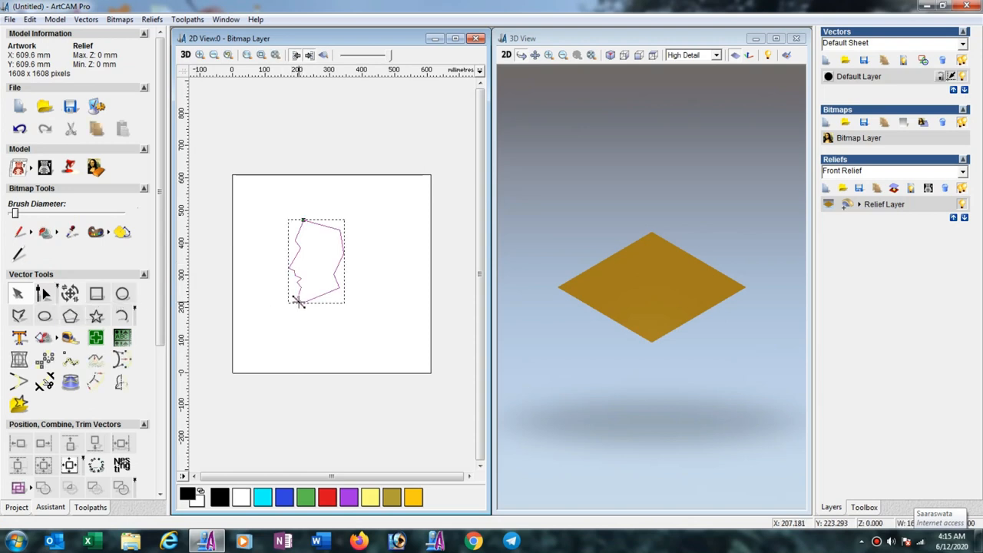
Step: Node-edit the head polyline into smooth Bezier curves, then deselect it
left_click(44, 293)
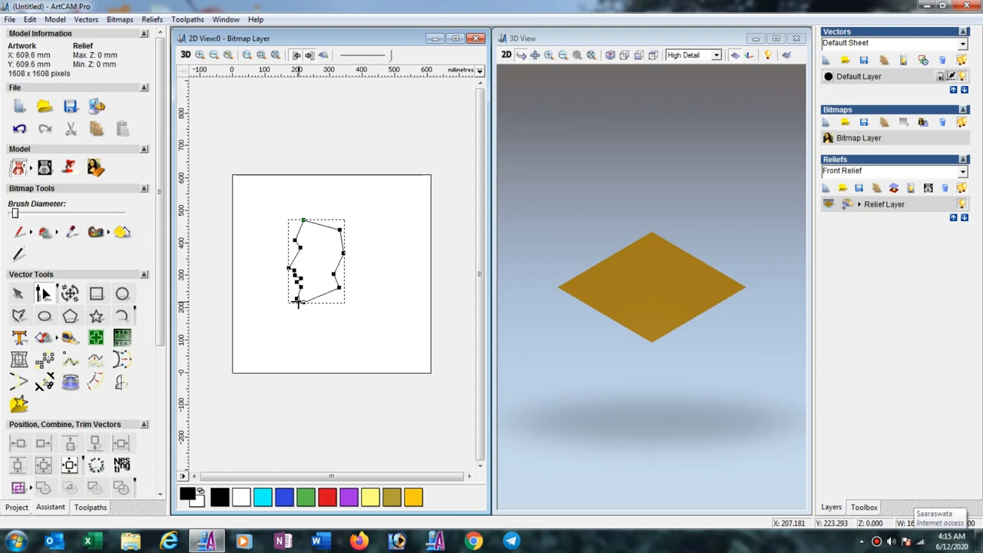
mouse_move(278, 206)
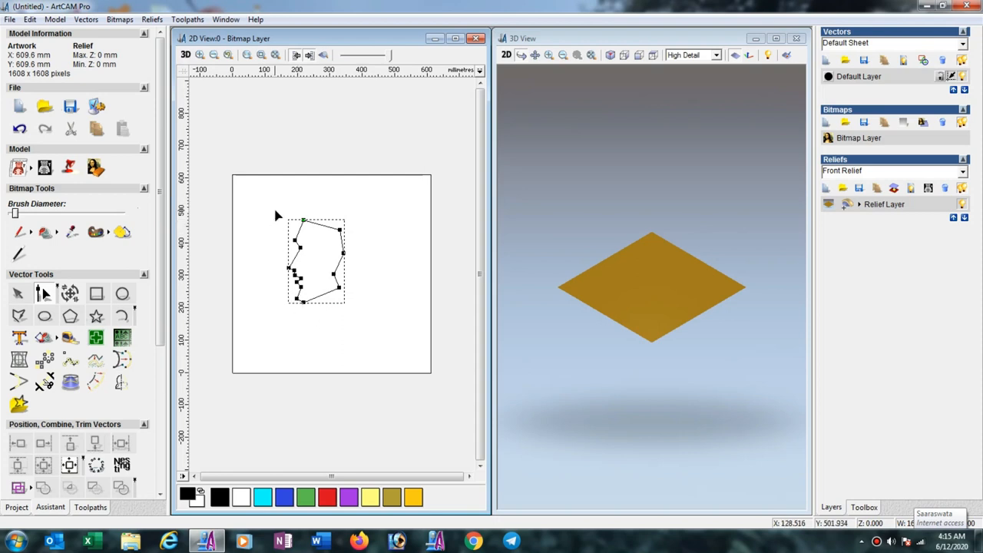
mouse_move(281, 221)
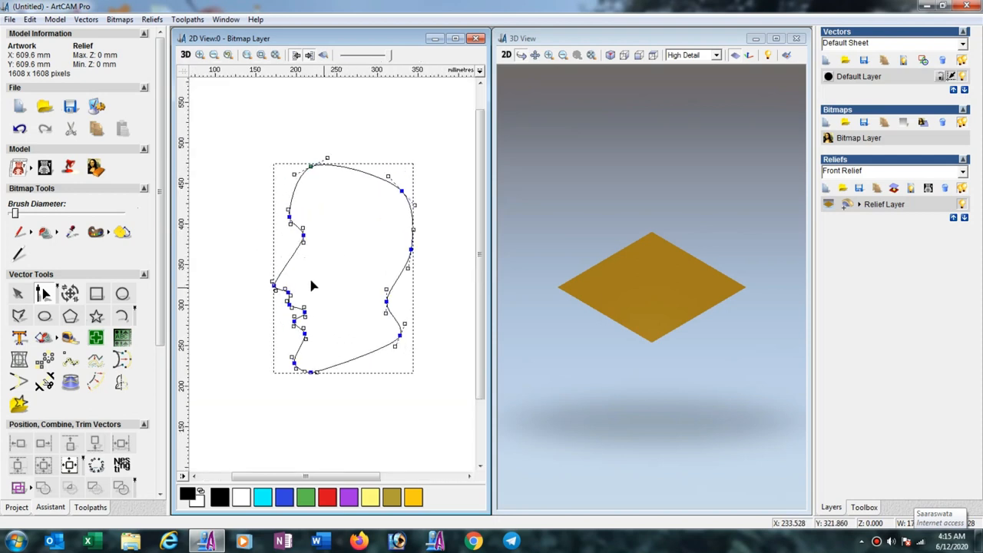
left_click(388, 292)
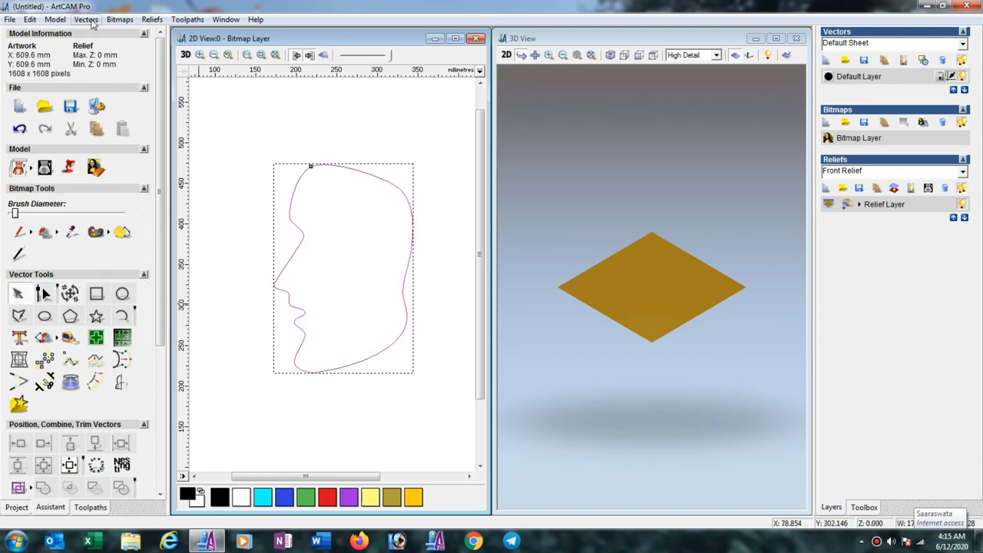
Step: Export the head outline as EPS file 'line art cc' on the desktop
left_click(86, 19)
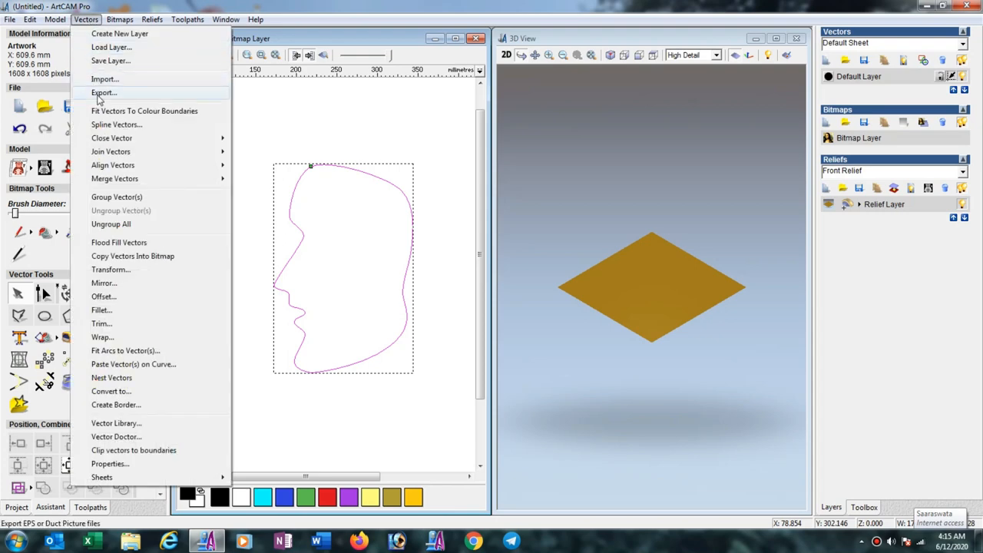
mouse_move(102, 92)
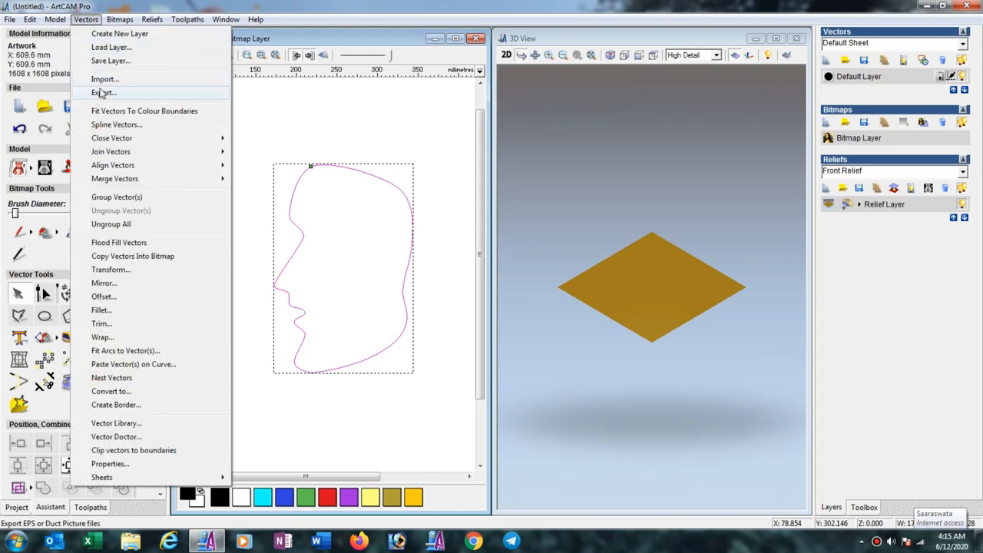
left_click(104, 92)
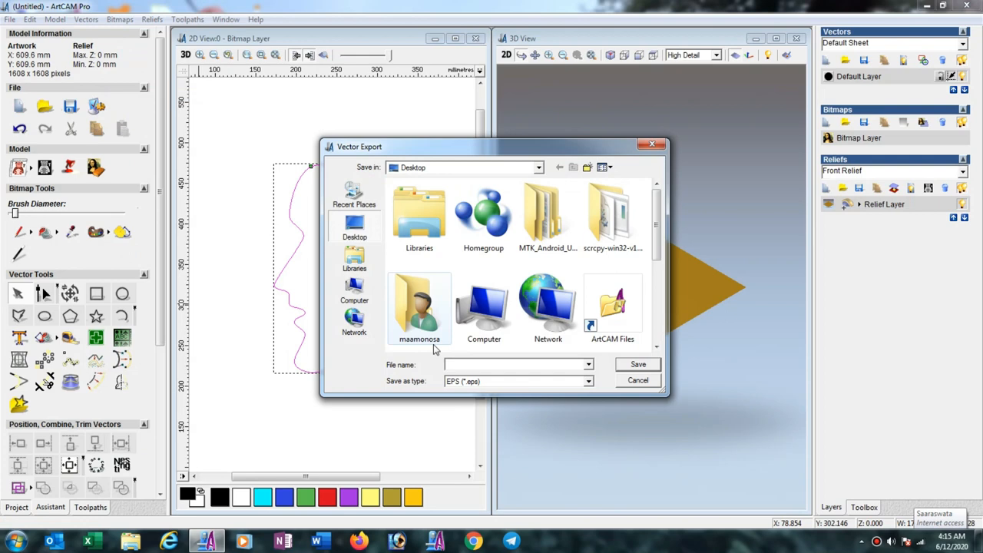
mouse_move(449, 388)
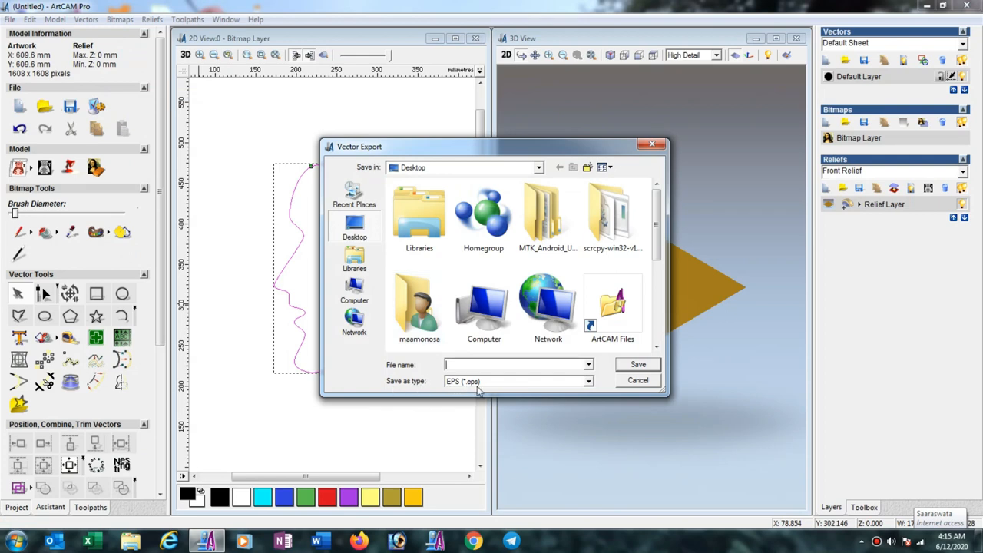
left_click(515, 364)
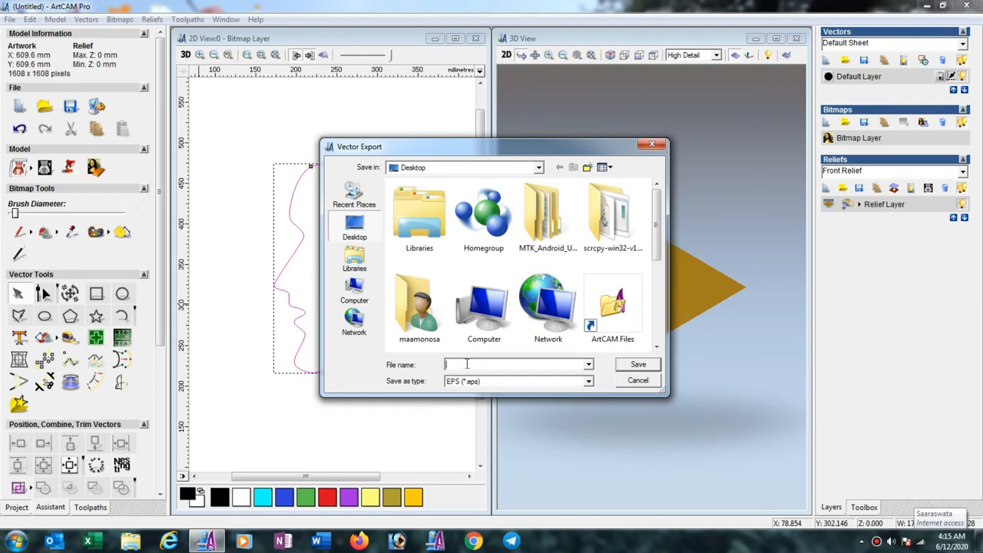
type("line ar")
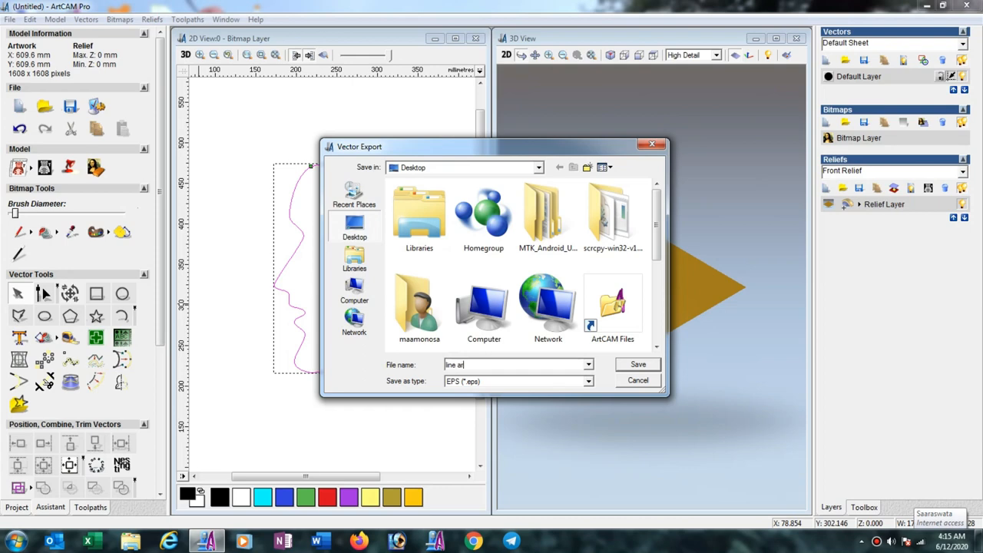
type("\" \"")
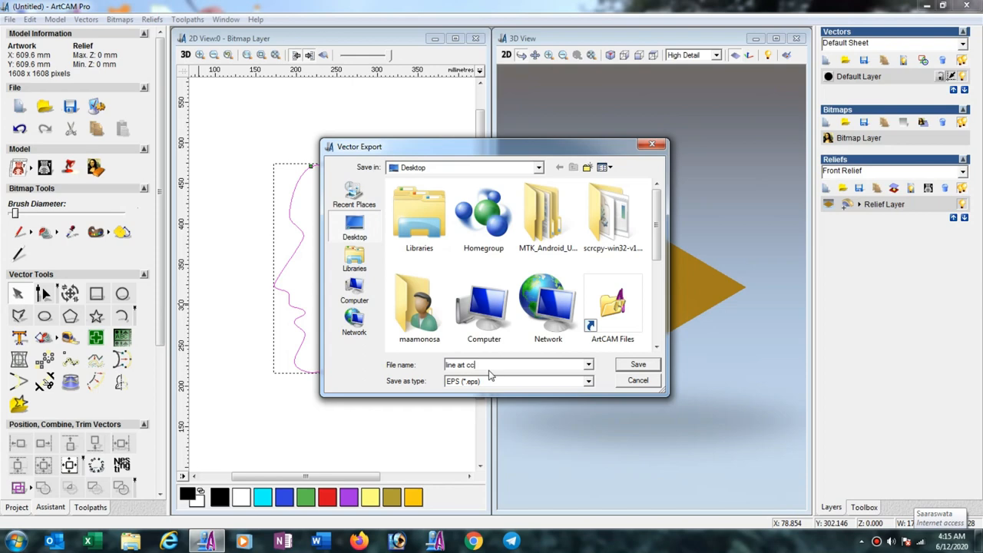
left_click(637, 364)
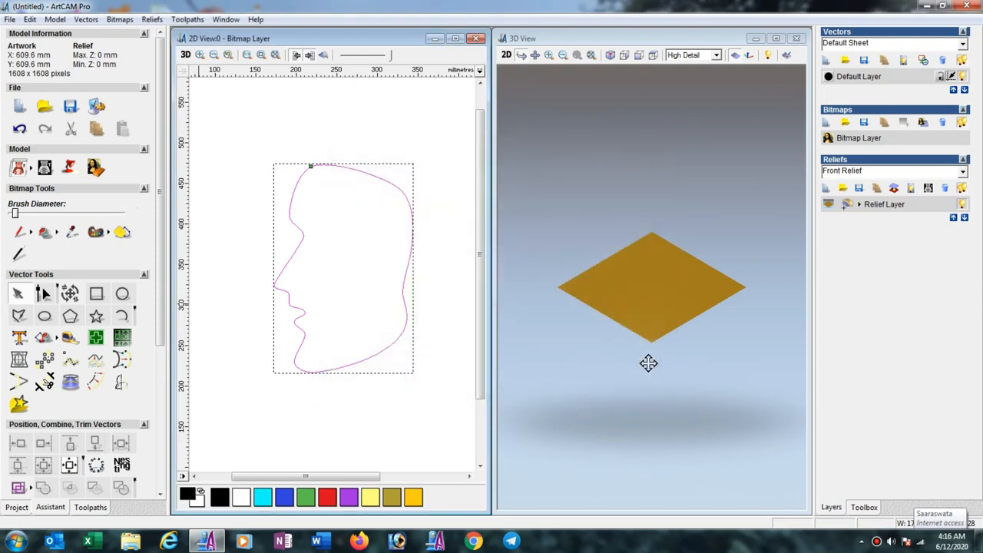
mouse_move(532, 392)
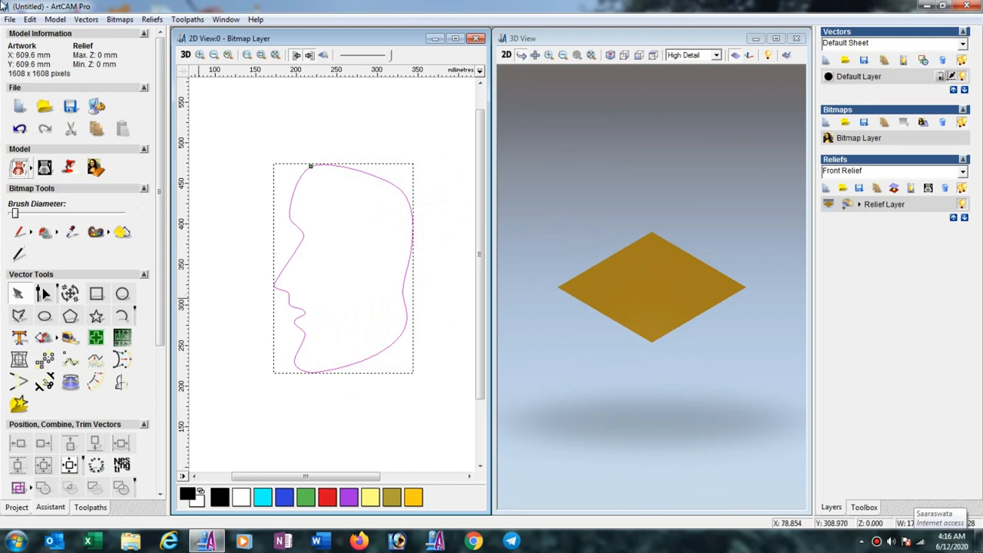
left_click(86, 19)
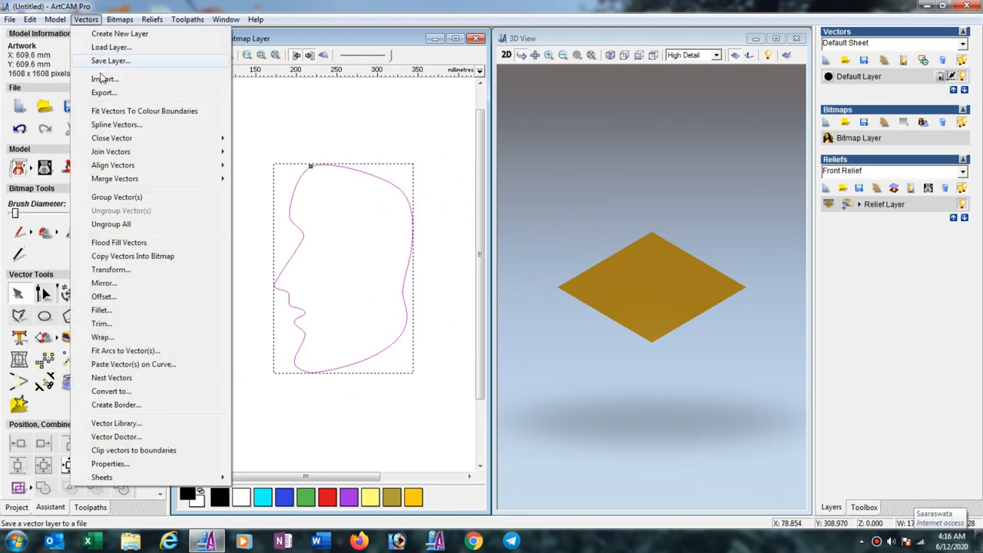
left_click(103, 92)
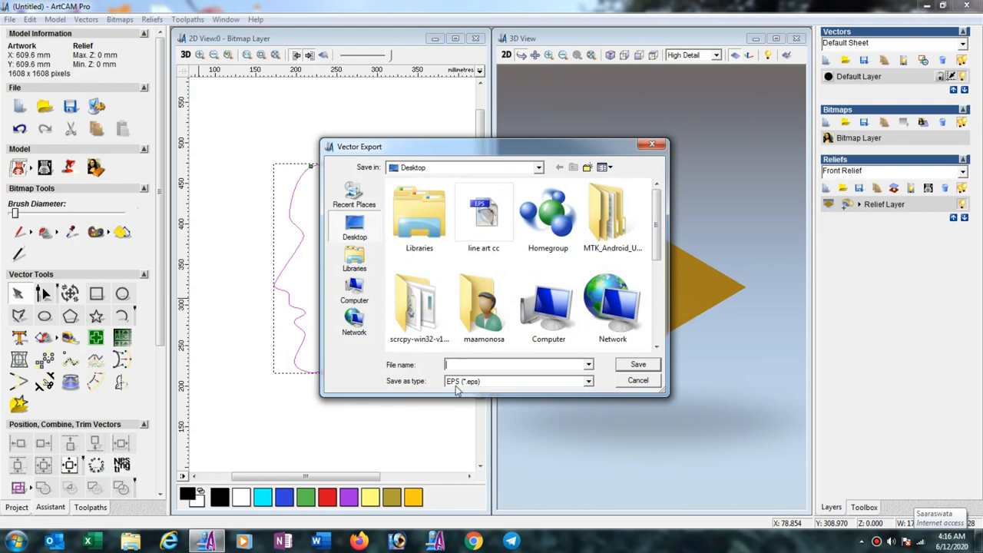
left_click(588, 381)
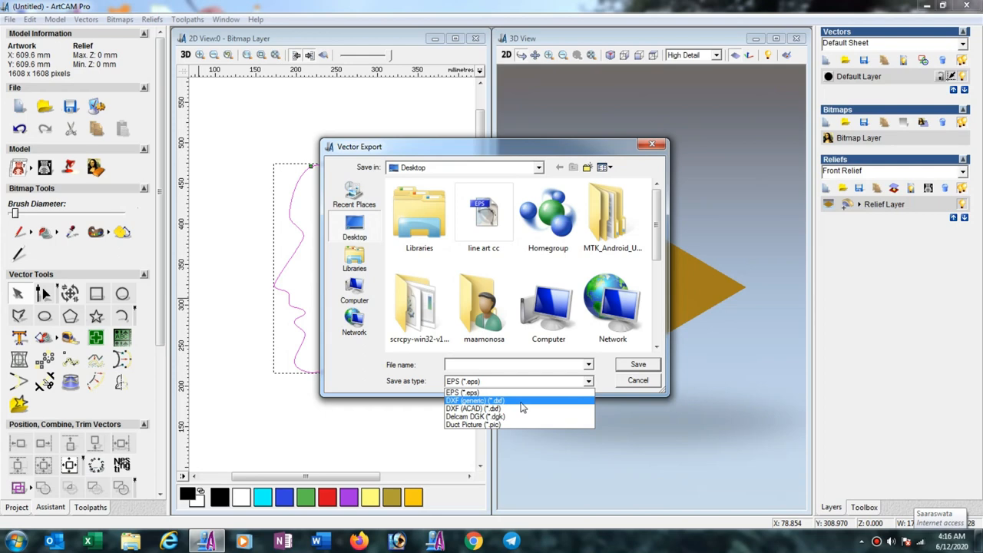
mouse_move(518, 407)
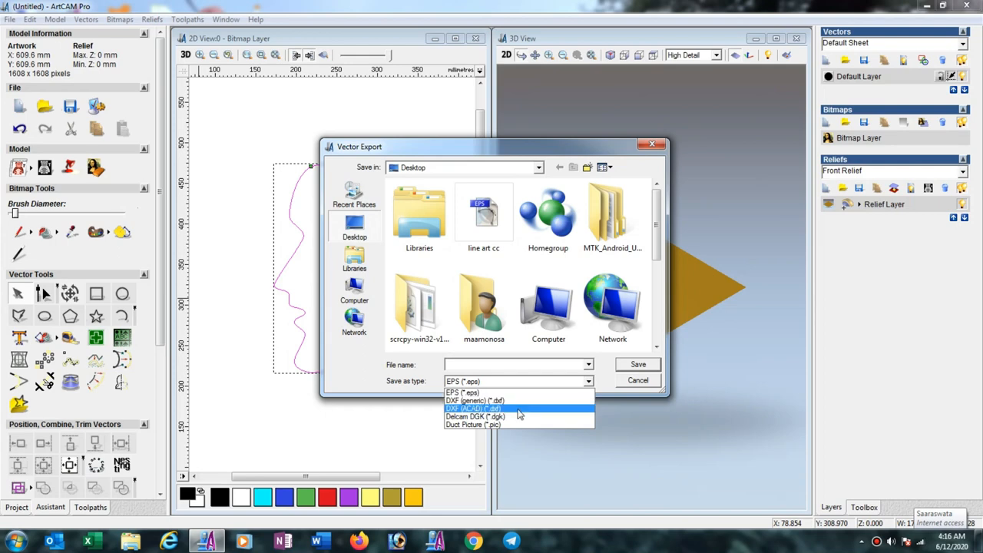
left_click(473, 407)
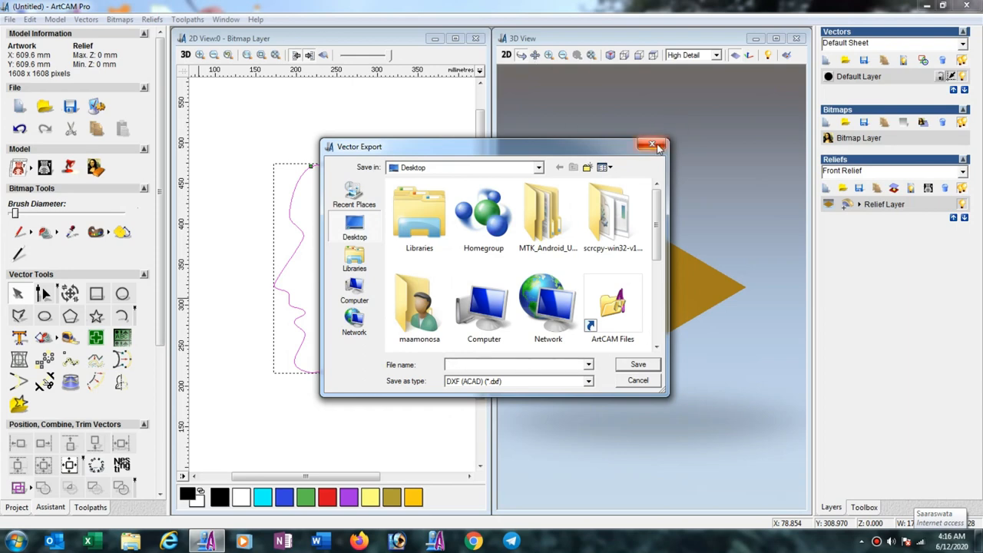
left_click(652, 144)
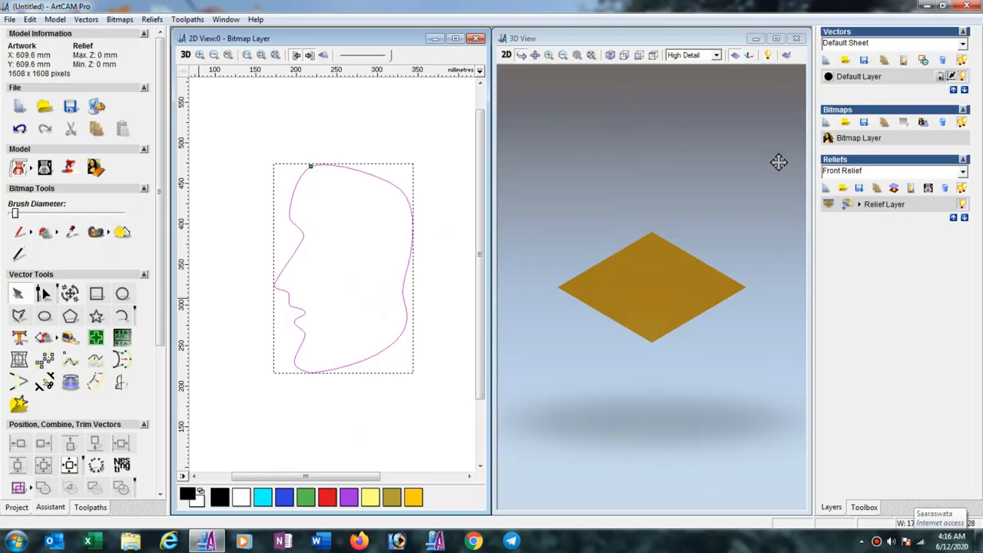